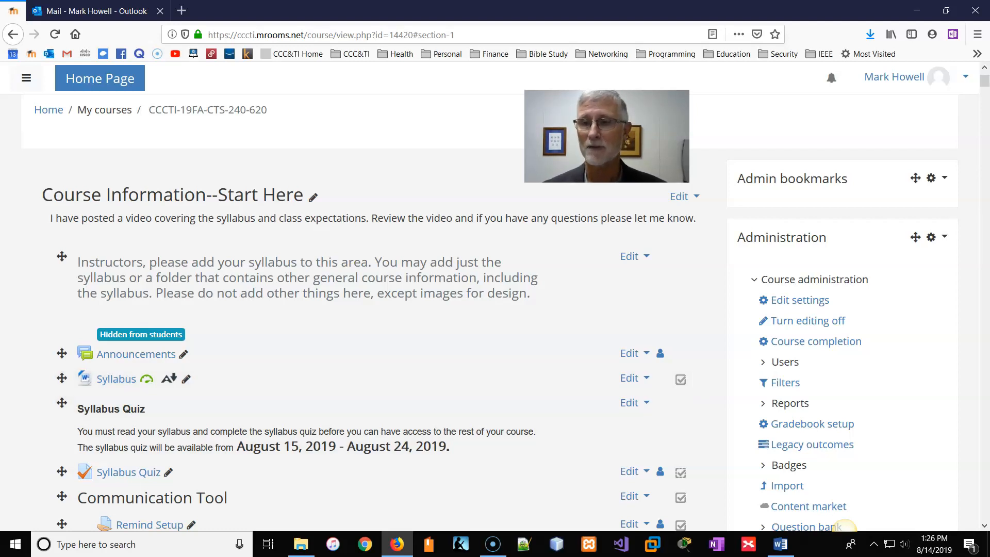
{"action": "mouse_move", "coordinate": [781, 544]}
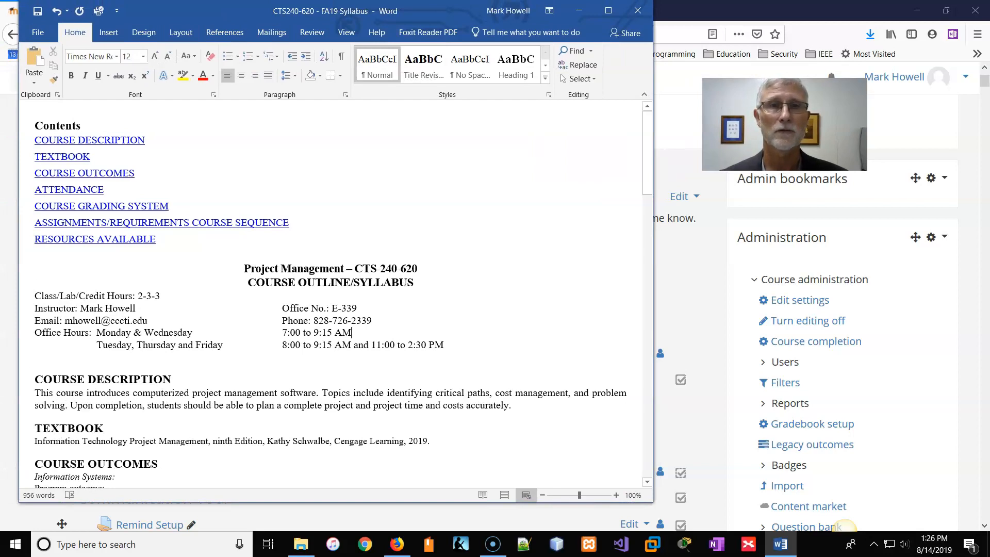
Step: Show the syllabus full-screen in Word without the ribbon, starting at its table of contents
{"action": "left_click", "coordinate": [180, 32]}
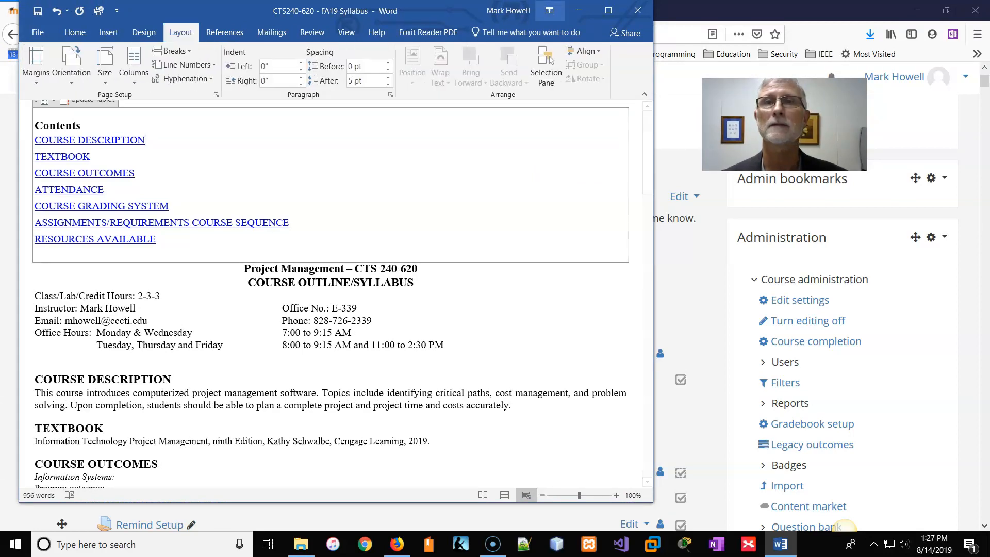
{"action": "left_click", "coordinate": [548, 11]}
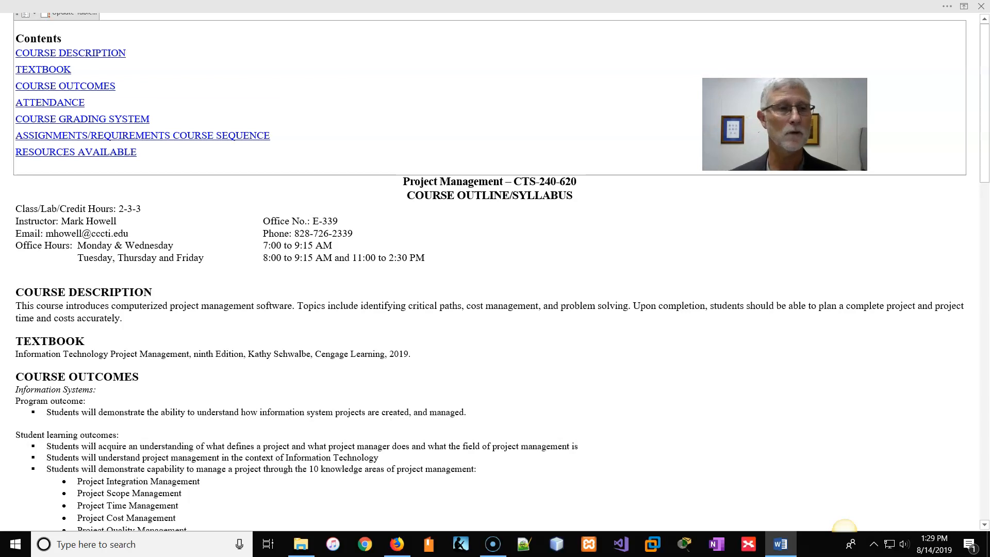
{"action": "scroll", "scroll_direction": "down", "scroll_amount": 3}
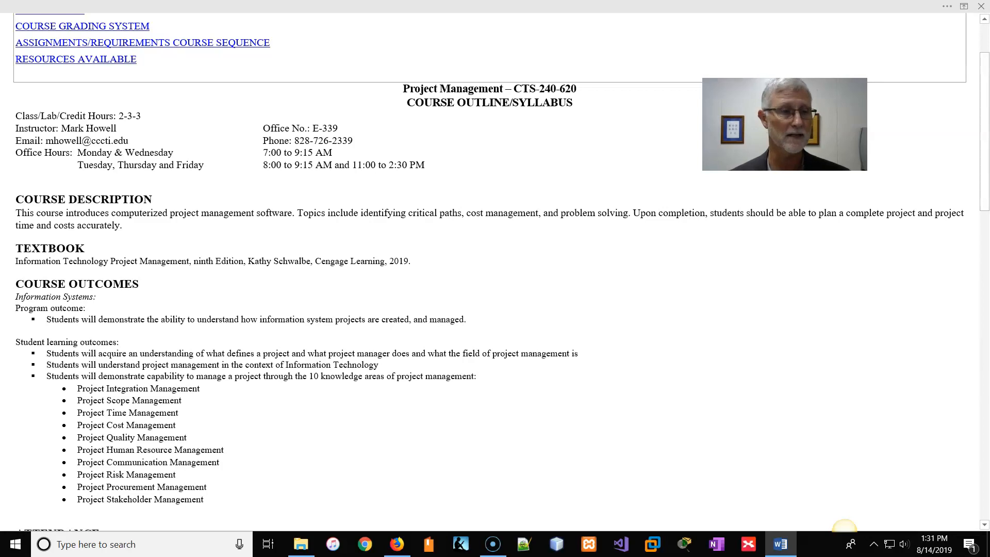
{"action": "scroll", "scroll_direction": "down", "scroll_amount": 3}
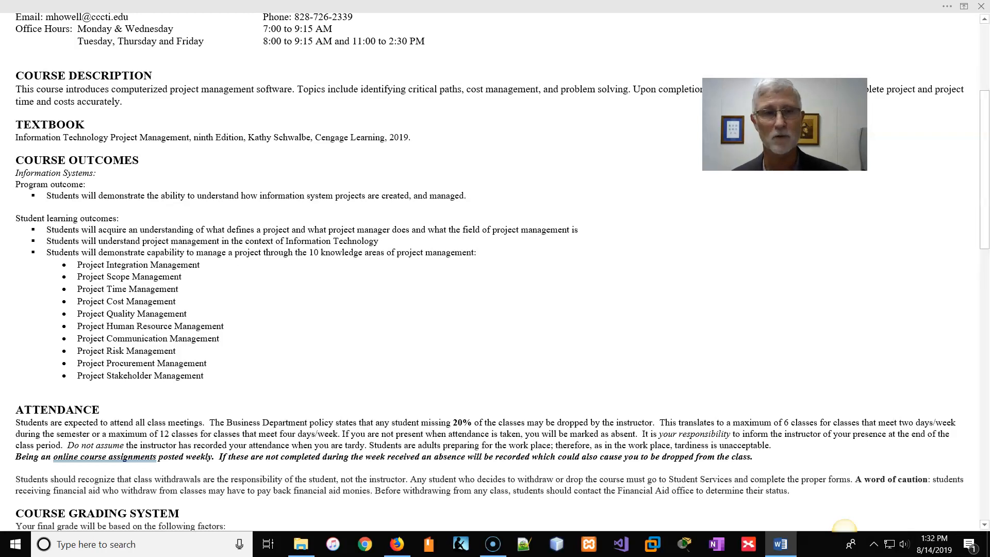
{"action": "scroll", "scroll_direction": "down", "scroll_amount": 3}
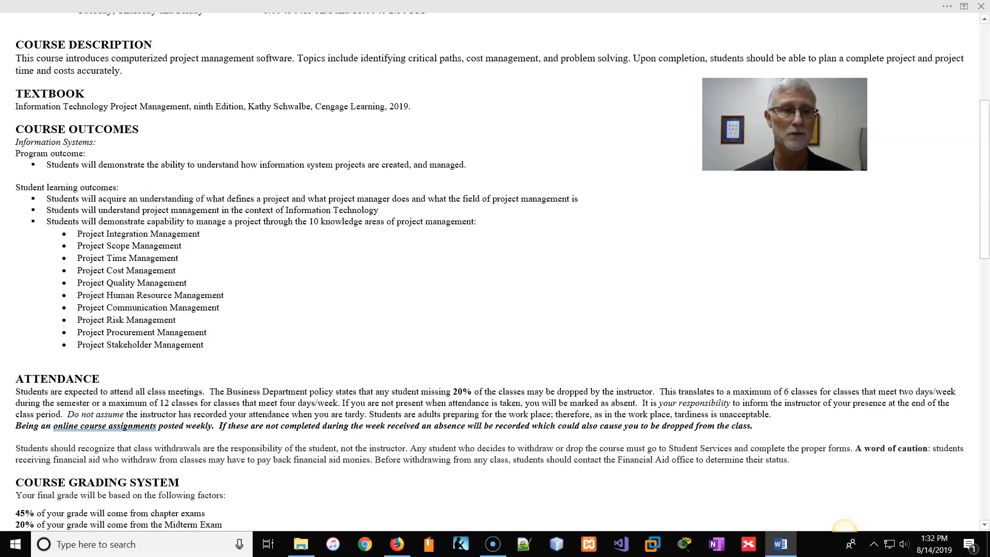
{"action": "scroll", "scroll_direction": "down", "scroll_amount": 3}
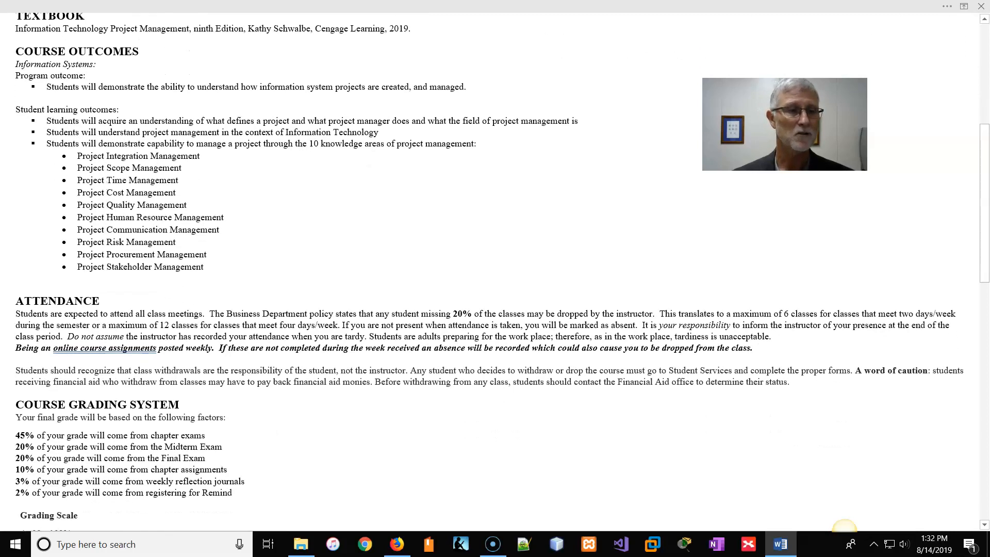
{"action": "scroll", "scroll_direction": "down", "scroll_amount": 3}
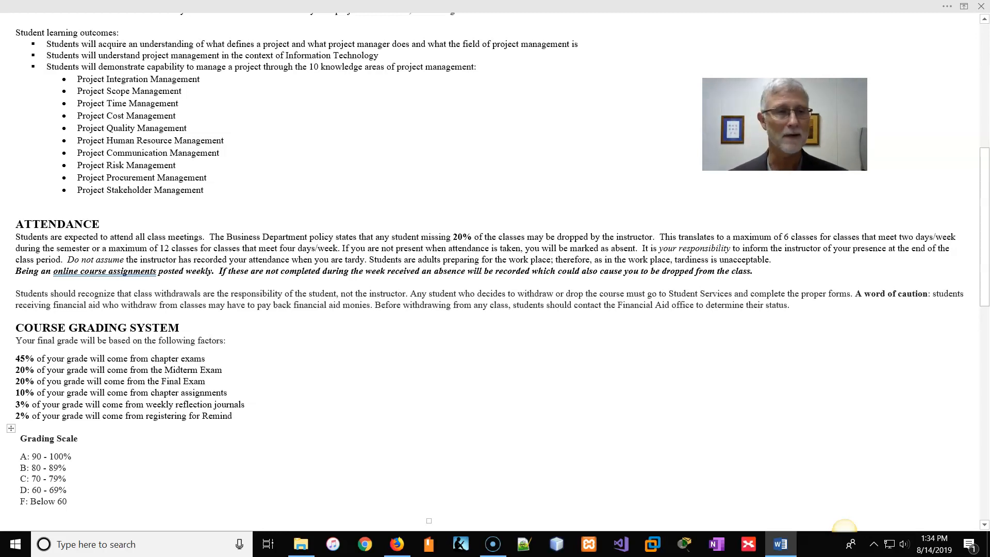
{"action": "scroll", "scroll_direction": "down", "scroll_amount": 3}
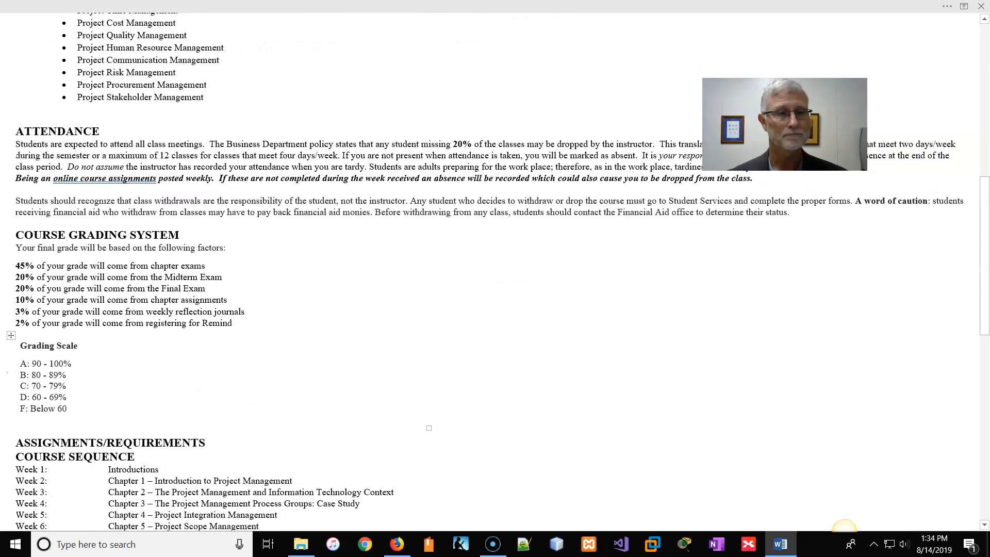
{"action": "scroll", "scroll_direction": "down", "scroll_amount": 3}
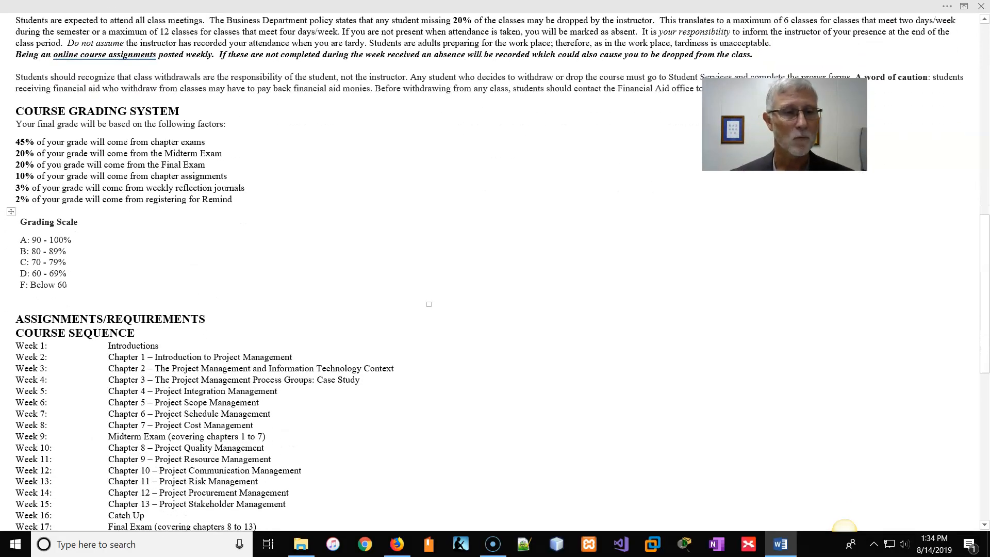
{"action": "scroll", "scroll_direction": "down", "scroll_amount": 3}
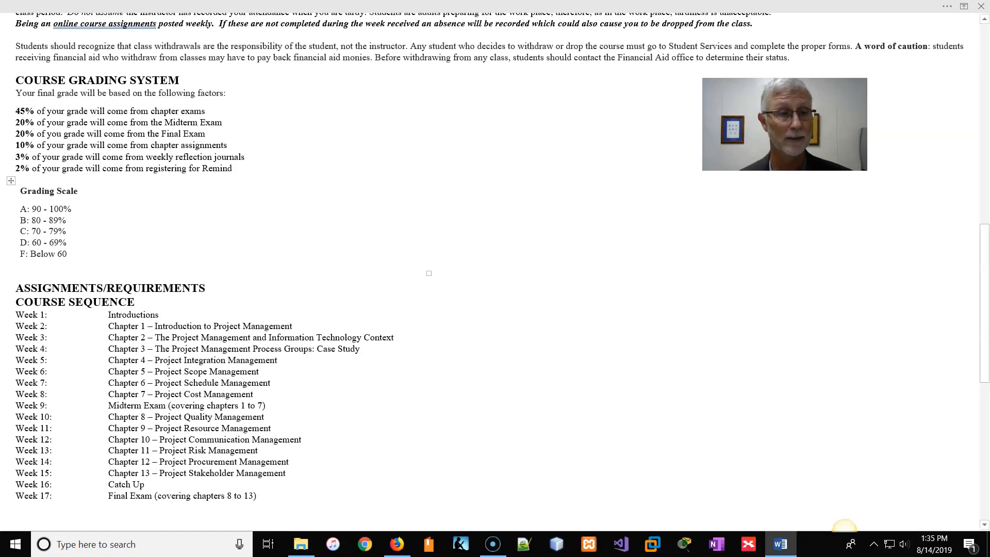
{"action": "scroll", "scroll_direction": "down", "scroll_amount": 3}
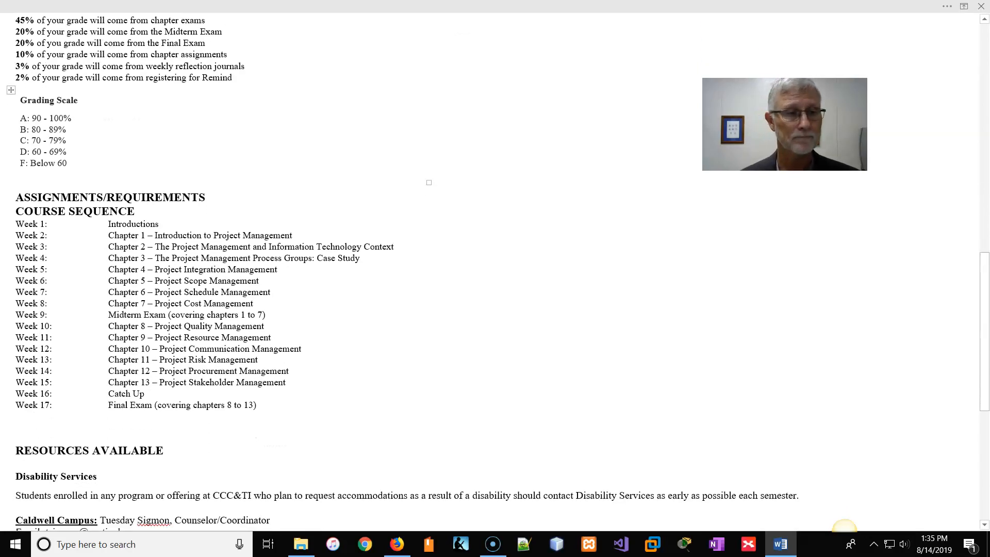
Step: Scroll the syllabus to Resources Available, exit full-screen, and return to Moodle in Firefox
{"action": "scroll", "scroll_direction": "down", "scroll_amount": 3}
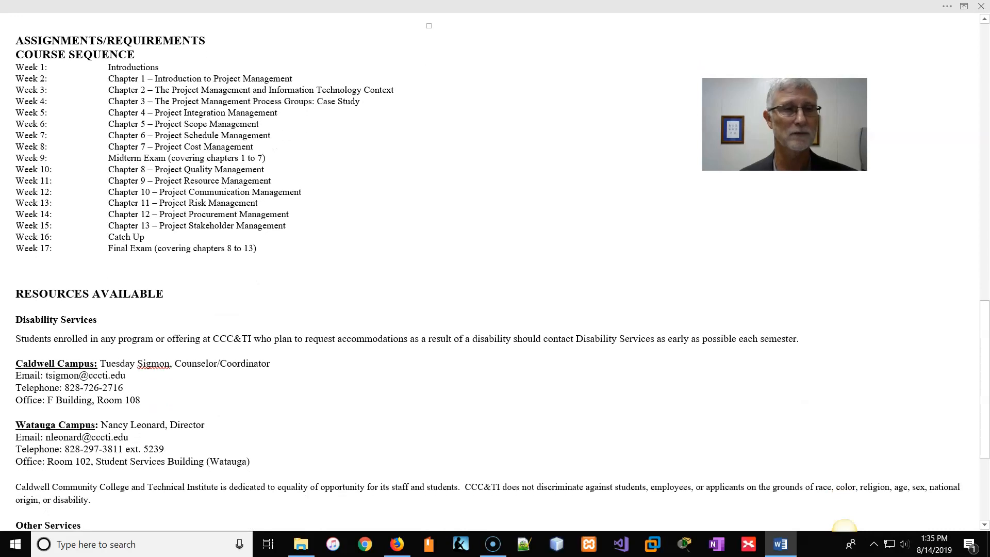
{"action": "scroll", "scroll_direction": "down", "scroll_amount": 3}
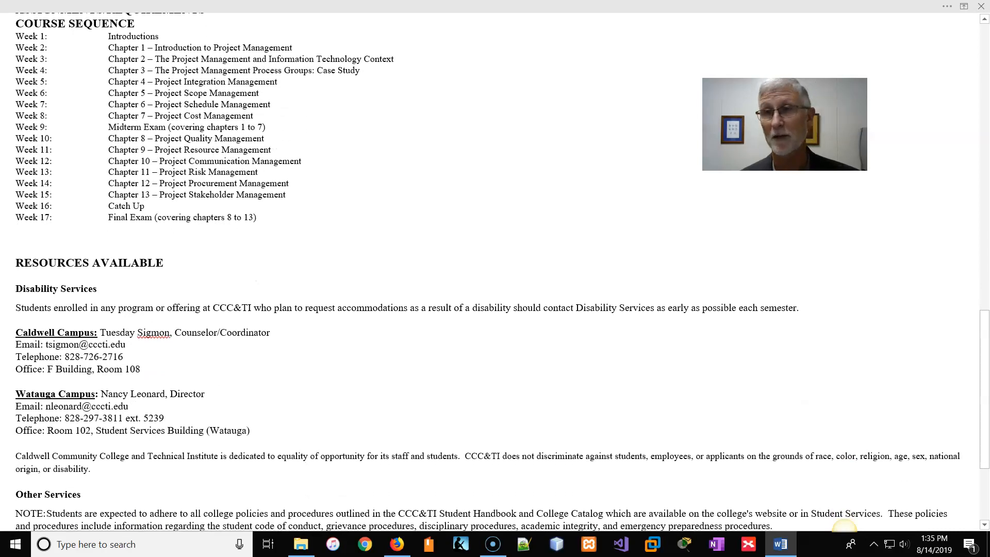
{"action": "scroll", "scroll_direction": "down", "scroll_amount": 3}
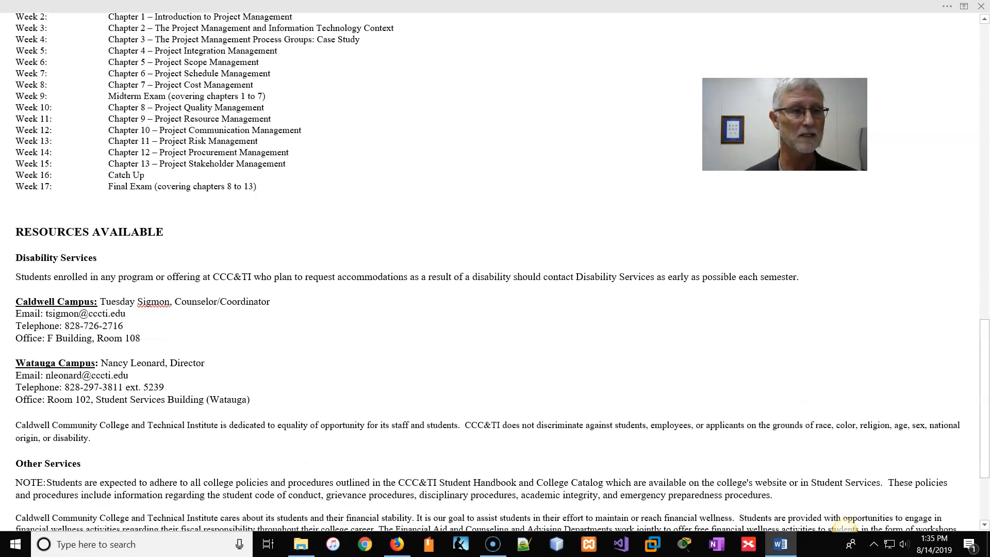
{"action": "scroll", "scroll_direction": "down", "scroll_amount": 3}
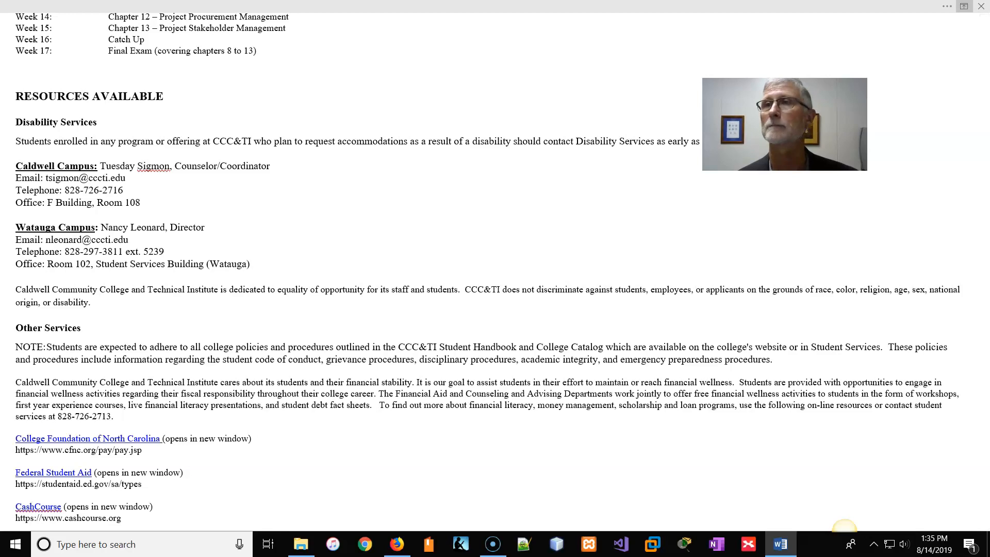
{"action": "left_click", "coordinate": [965, 5]}
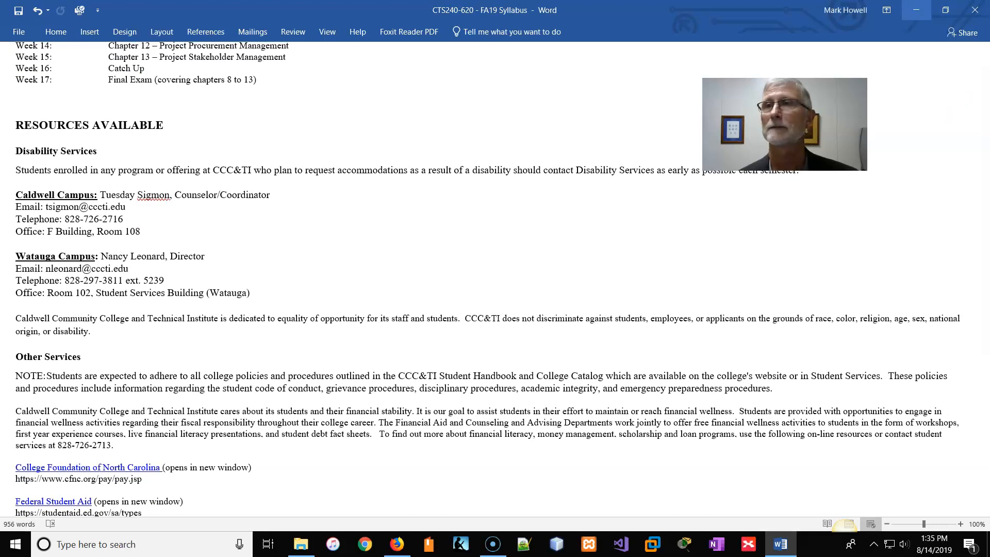
{"action": "left_click", "coordinate": [397, 544]}
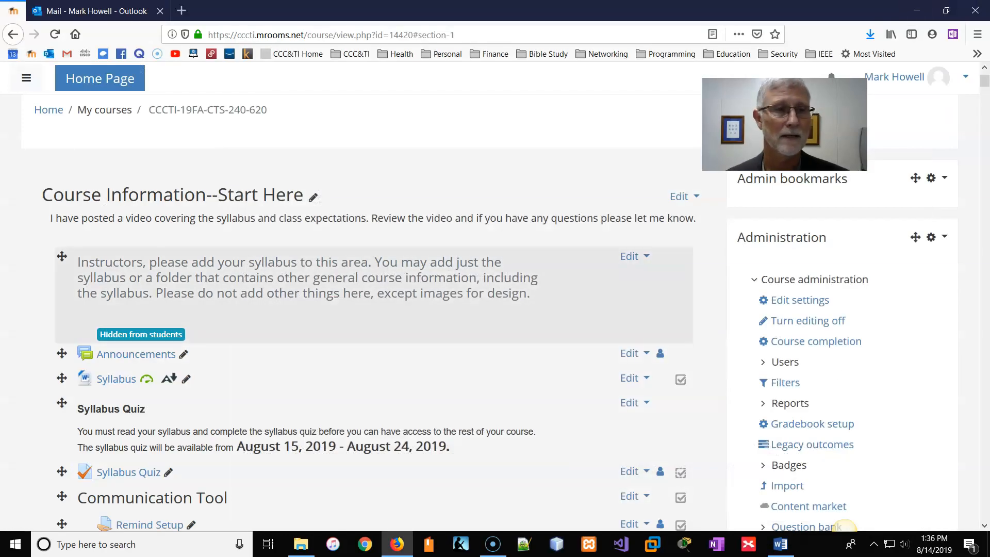
{"action": "scroll", "scroll_direction": "down", "scroll_amount": 3}
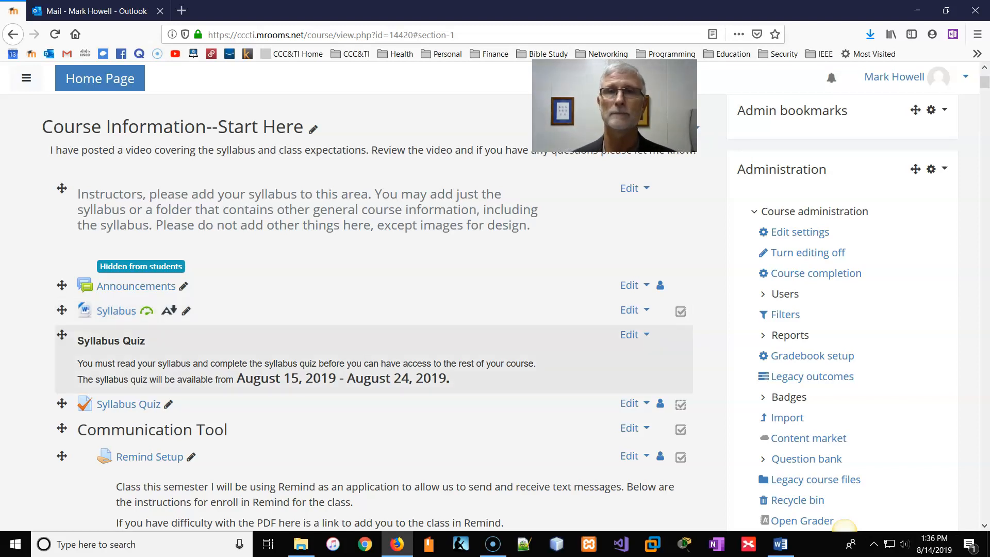
{"action": "scroll", "scroll_direction": "down", "scroll_amount": 3}
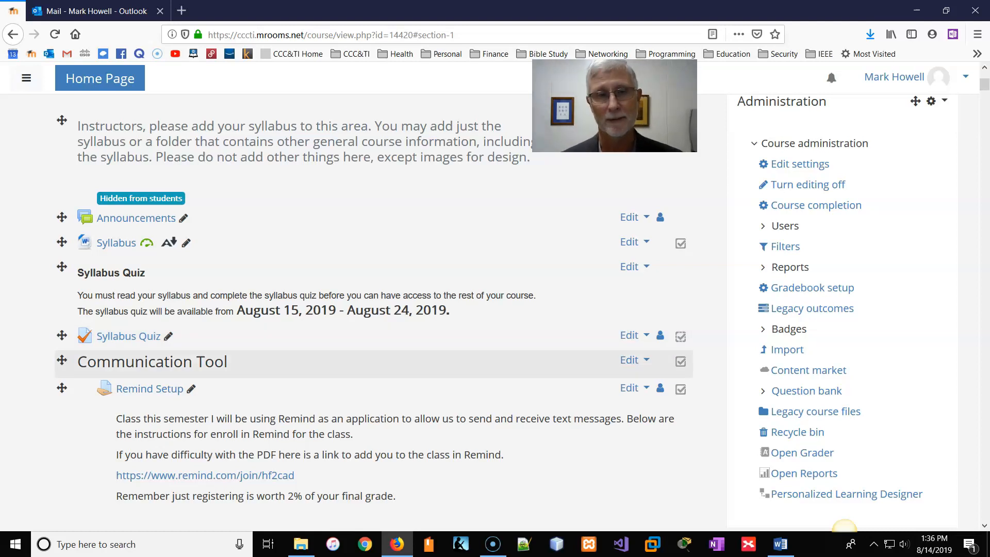
{"action": "scroll", "scroll_direction": "down", "scroll_amount": 3}
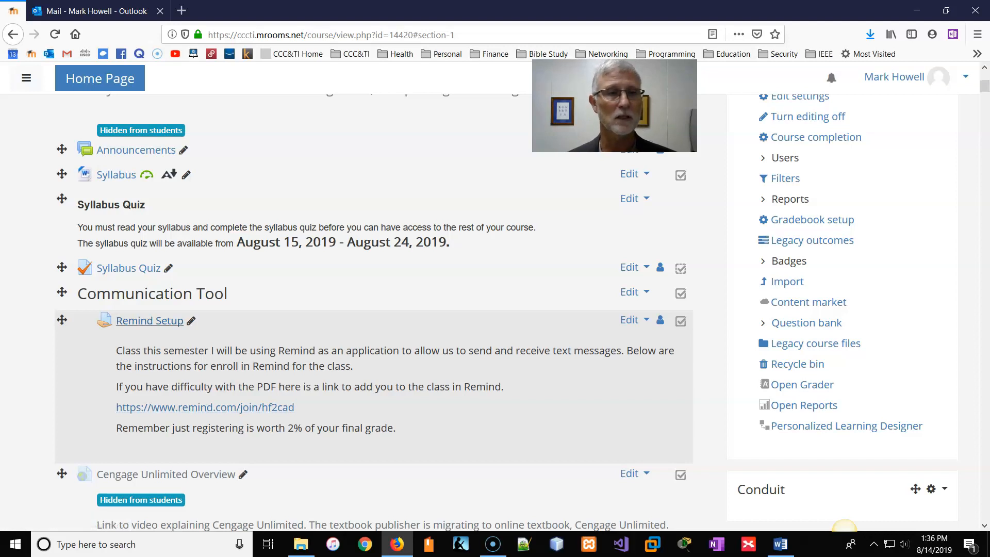
{"action": "mouse_move", "coordinate": [159, 474]}
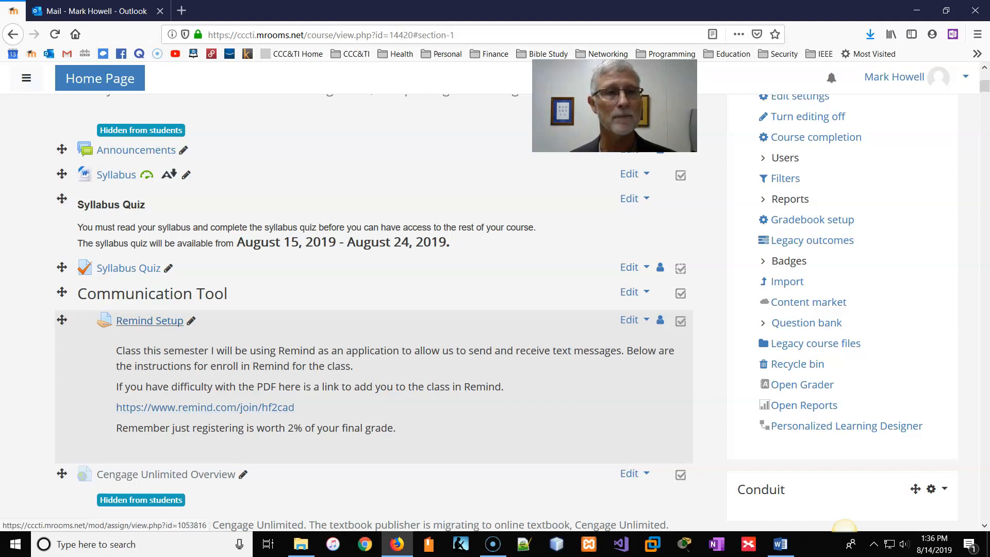
{"action": "left_click", "coordinate": [150, 320]}
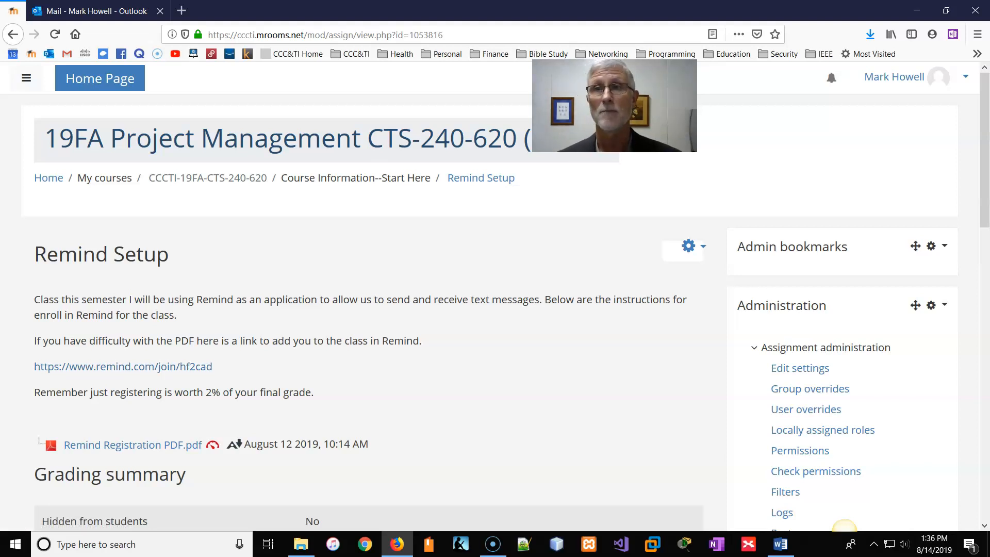
{"action": "scroll", "scroll_direction": "down", "scroll_amount": 3}
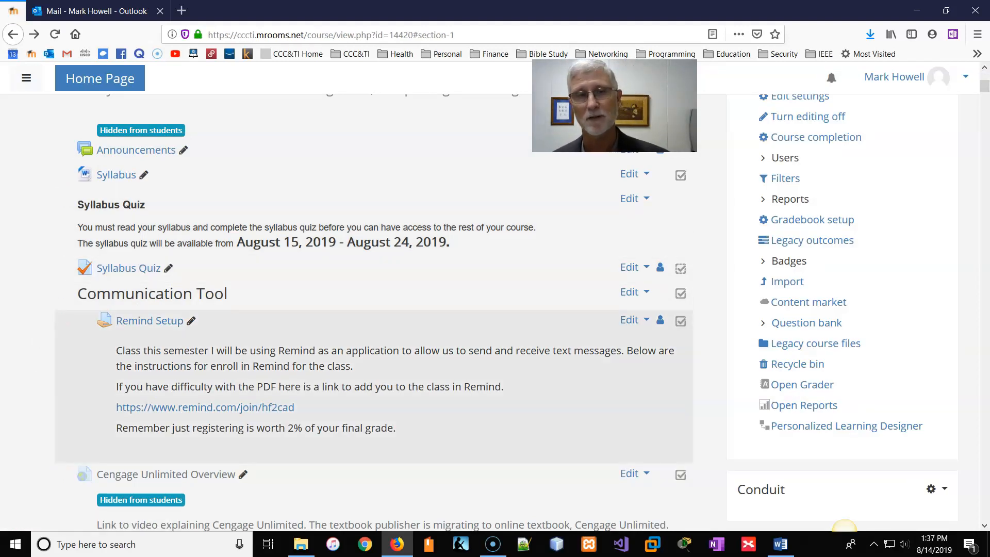
{"action": "scroll", "scroll_direction": "down", "scroll_amount": 3}
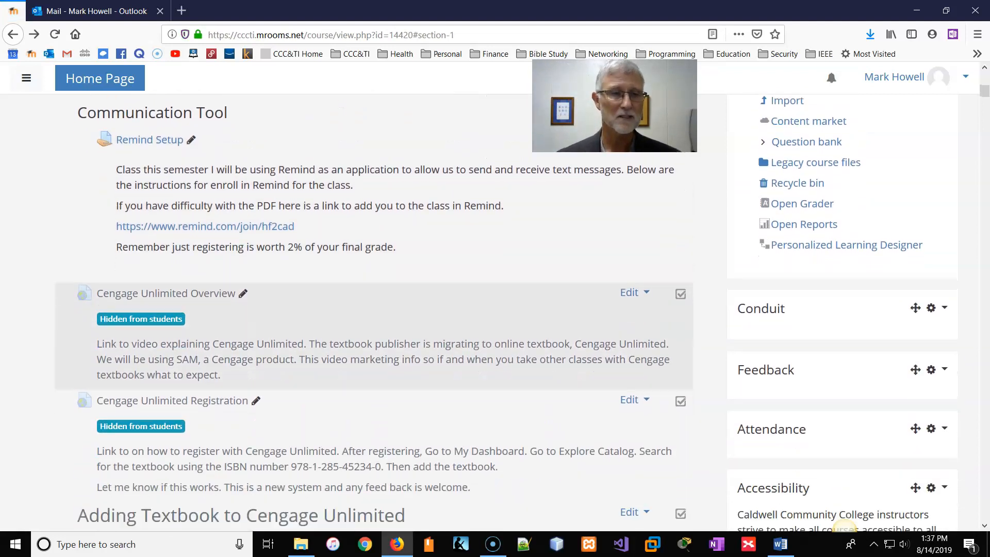
{"action": "scroll", "scroll_direction": "down", "scroll_amount": 3}
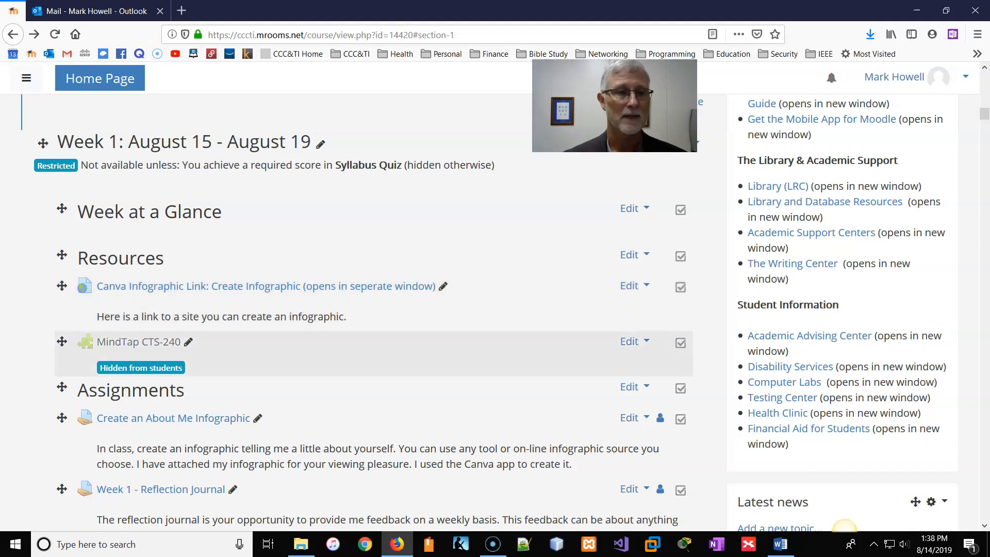
{"action": "scroll", "scroll_direction": "down", "scroll_amount": 3}
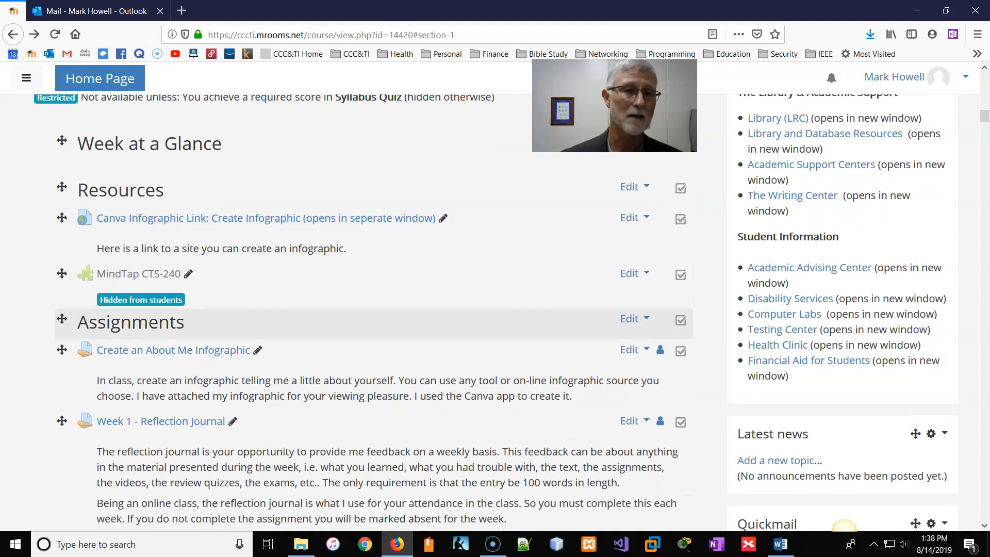
{"action": "scroll", "scroll_direction": "down", "scroll_amount": 3}
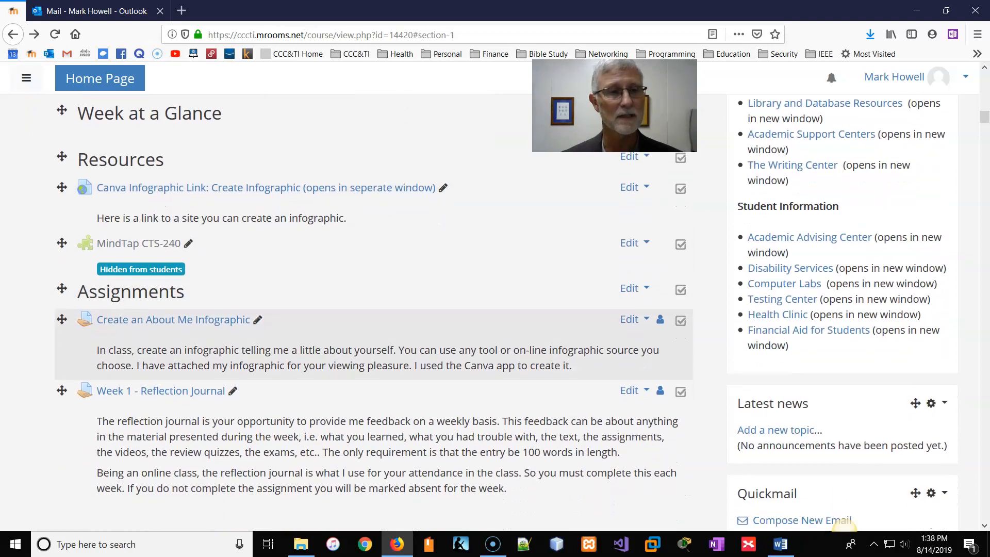
{"action": "scroll", "scroll_direction": "down", "scroll_amount": 3}
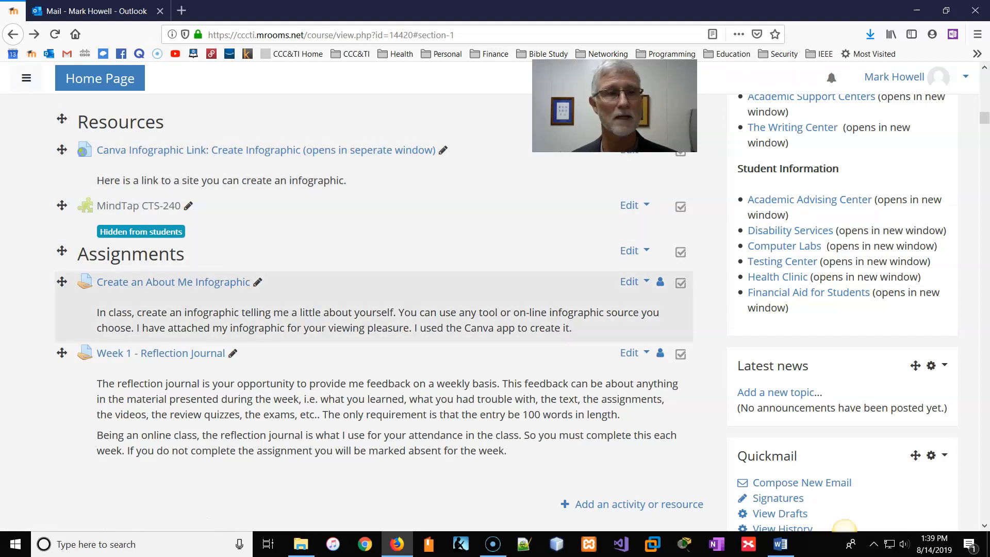
{"action": "mouse_move", "coordinate": [160, 353]}
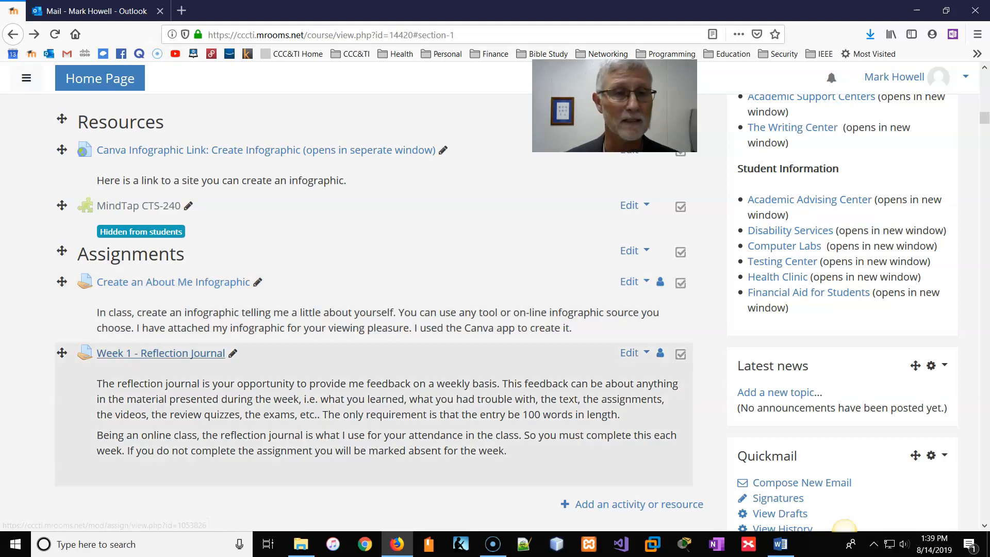